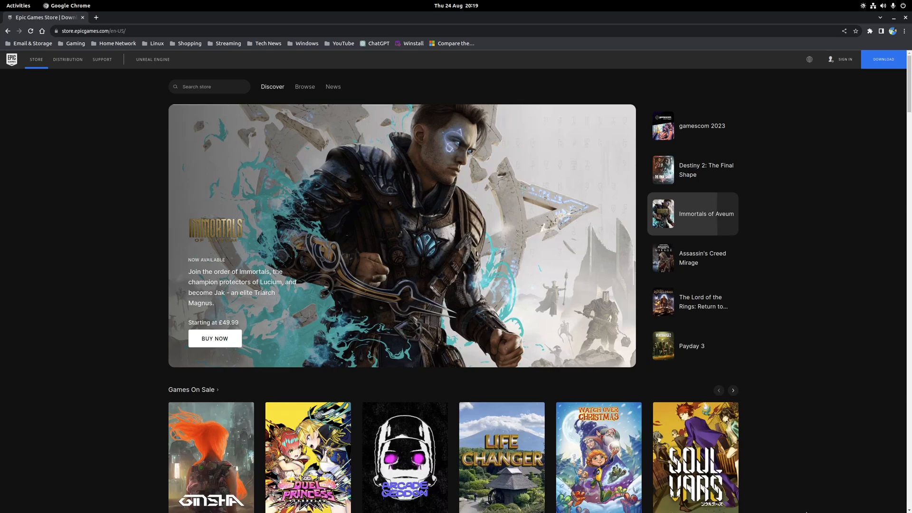
View the Lutris InstallingDrivers.md guide on GitHub, scrolled to the Ubuntu / KDE Neon section
{"action": "left_click", "coordinate": [692, 258]}
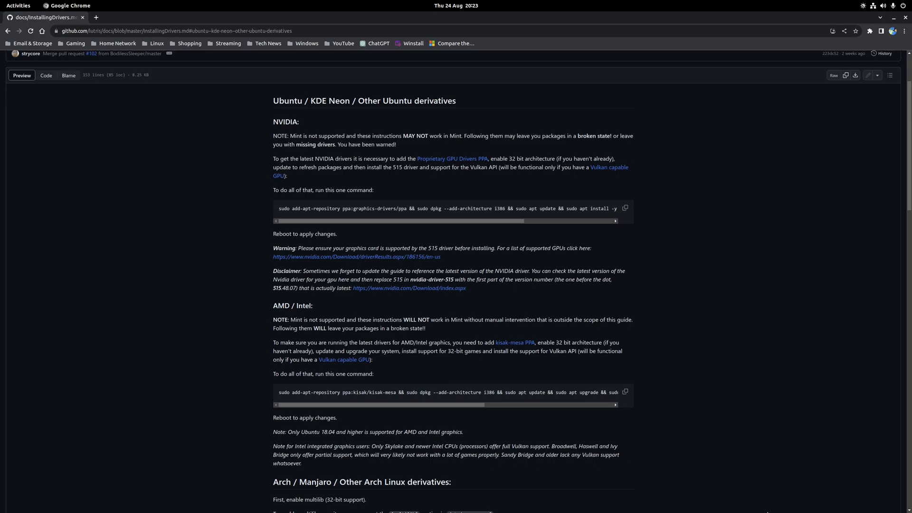
{"action": "mouse_move", "coordinate": [707, 282]}
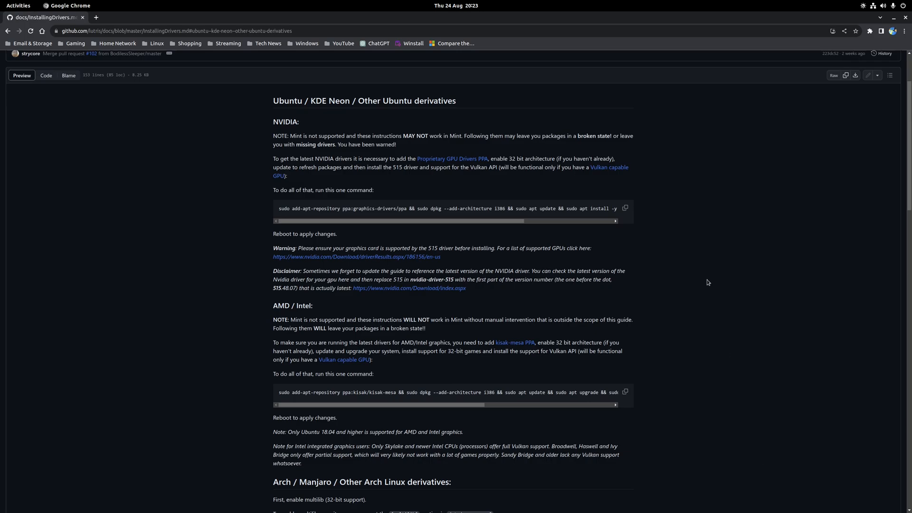
{"action": "scroll", "scroll_direction": "down", "scroll_amount": 3}
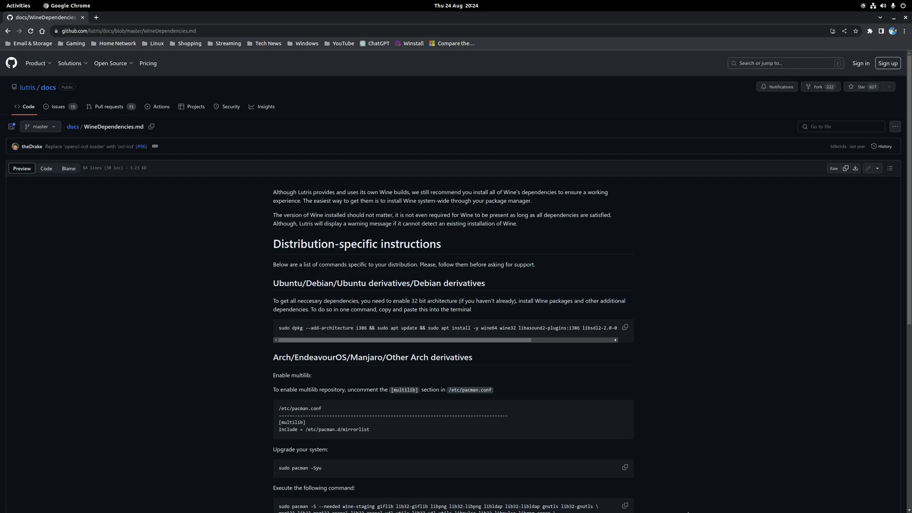
{"action": "mouse_move", "coordinate": [270, 365]}
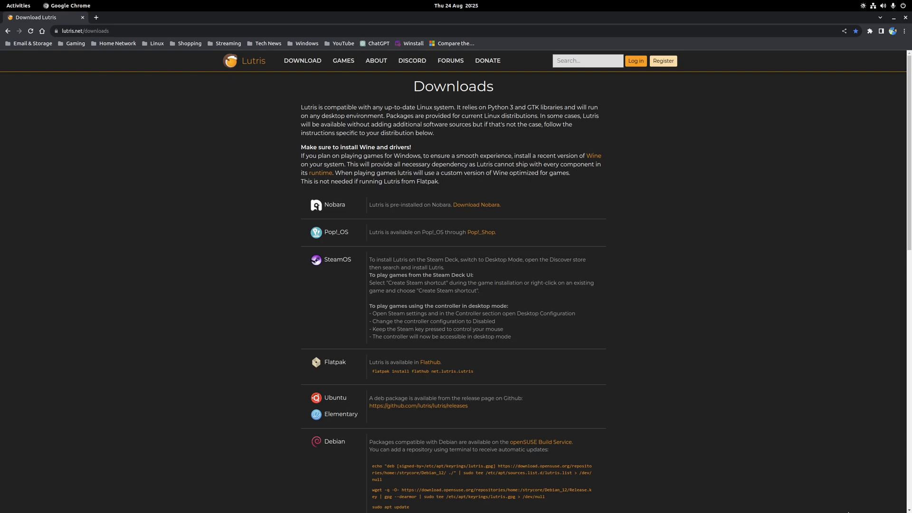
Follow the Ubuntu package link on the lutris.net downloads page
{"action": "left_click", "coordinate": [418, 406]}
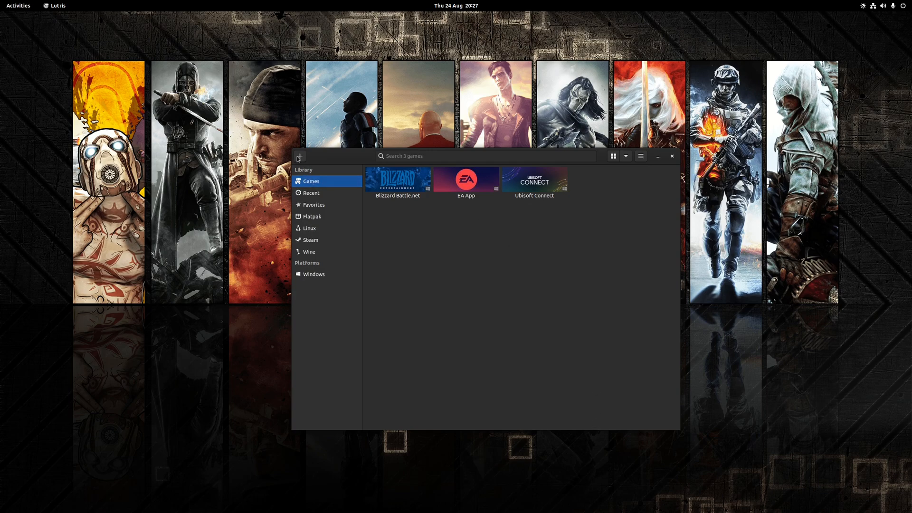
Add a game by searching Lutris.net installers for 'epic games store' and choosing Epic Games Store
{"action": "left_click", "coordinate": [299, 156]}
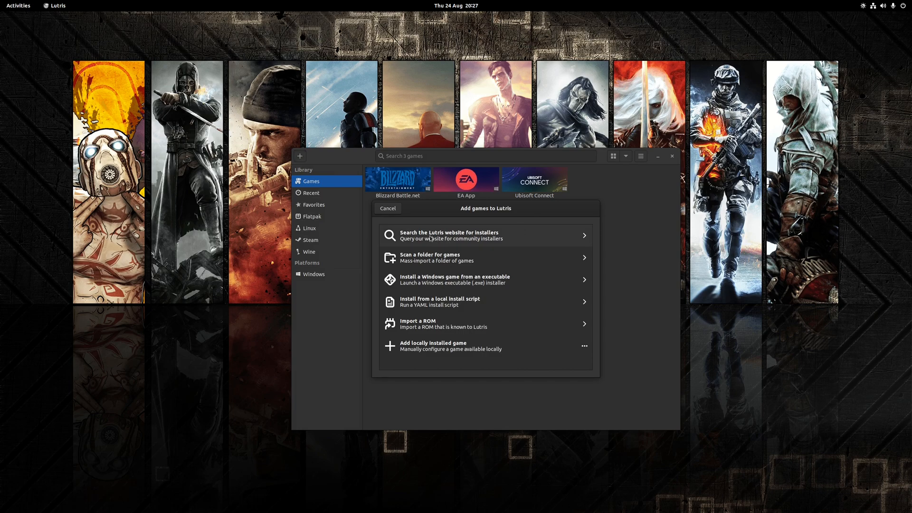
{"action": "left_click", "coordinate": [484, 234]}
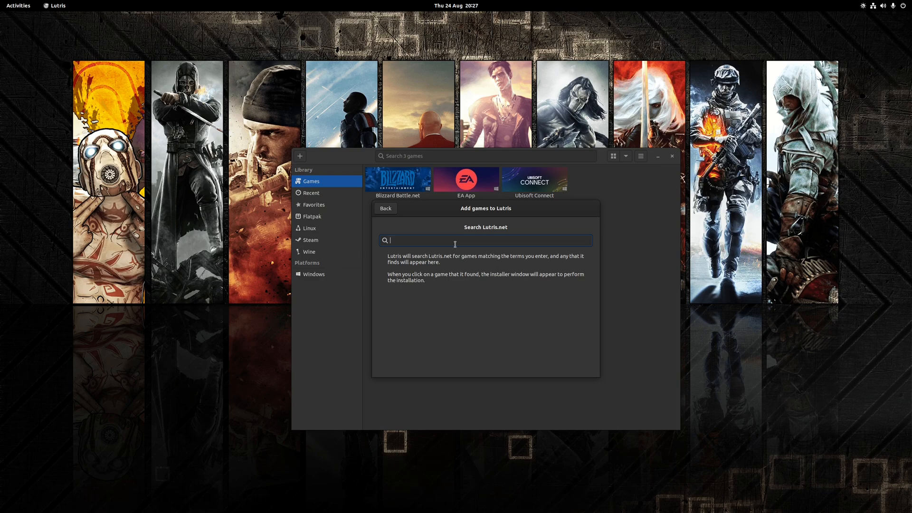
{"action": "type", "text": "epic games store"}
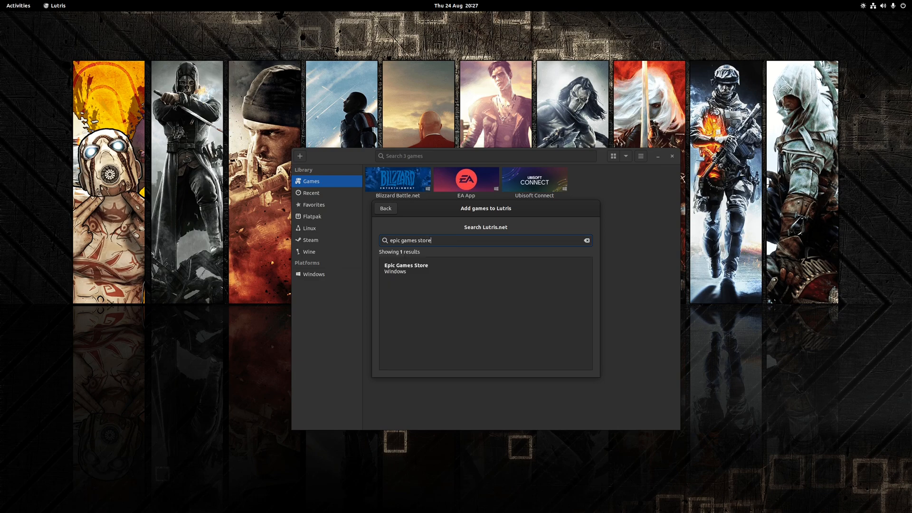
{"action": "left_click", "coordinate": [405, 268]}
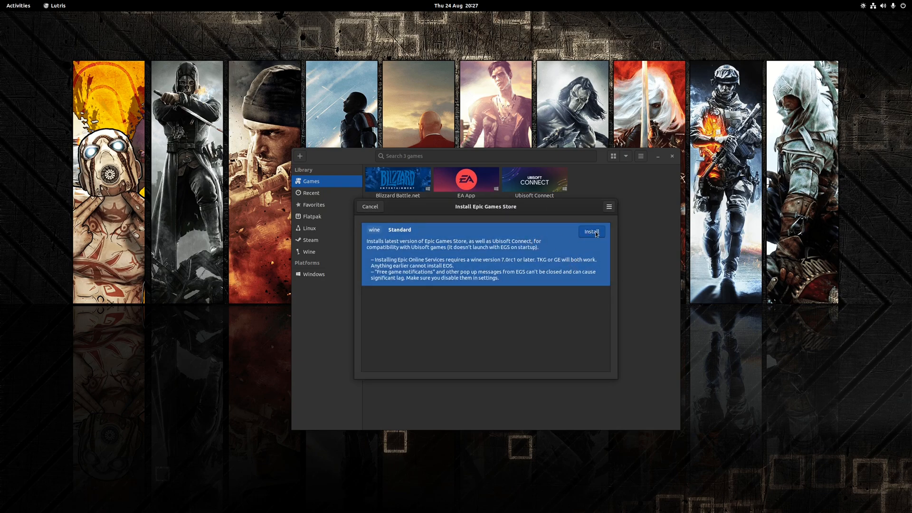
Install the Standard Epic Games Store version into the default Games directory and download its files
{"action": "left_click", "coordinate": [592, 232]}
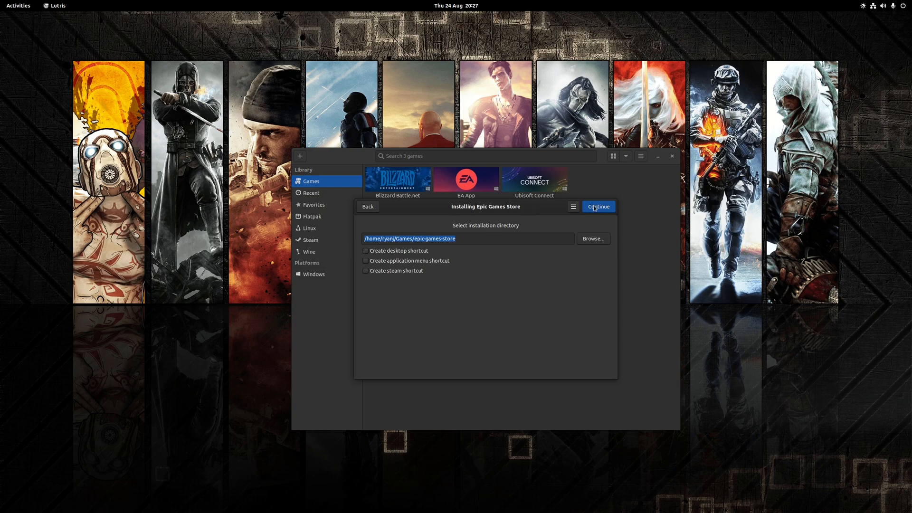
{"action": "left_click", "coordinate": [598, 206]}
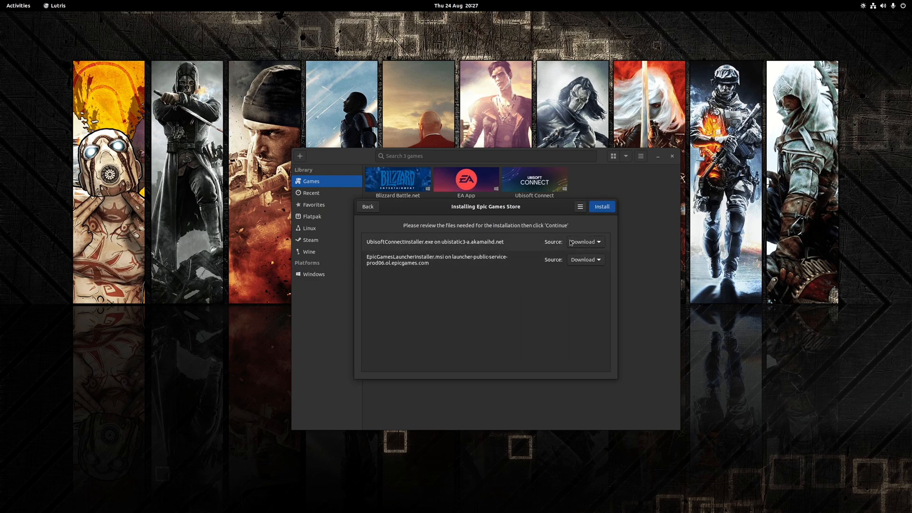
{"action": "mouse_move", "coordinate": [467, 304]}
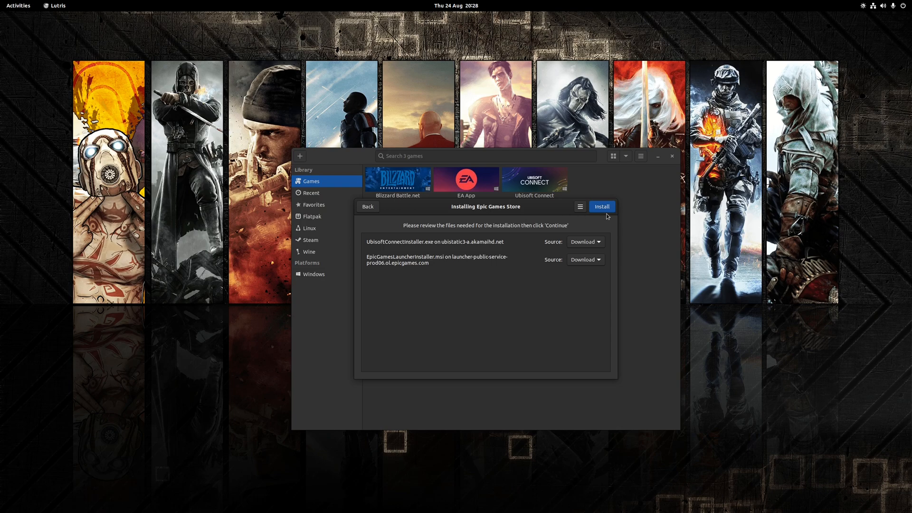
{"action": "left_click", "coordinate": [601, 206]}
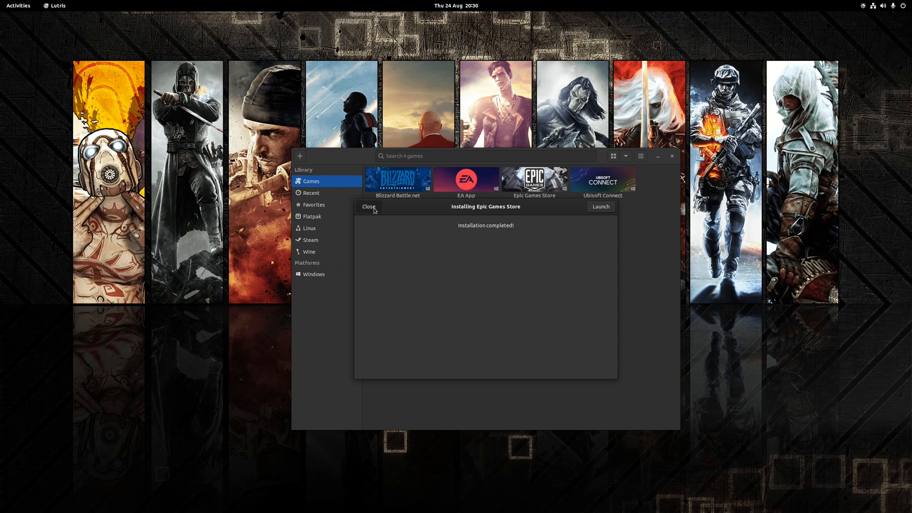
Dismiss the 'Installation completed!' dialog and play Epic Games Store from the library
{"action": "left_click", "coordinate": [369, 207]}
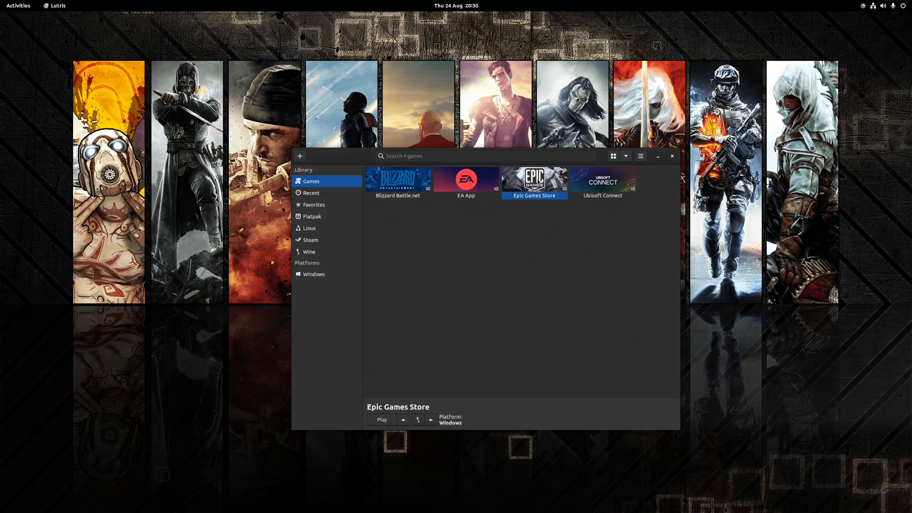
{"action": "left_click", "coordinate": [381, 419]}
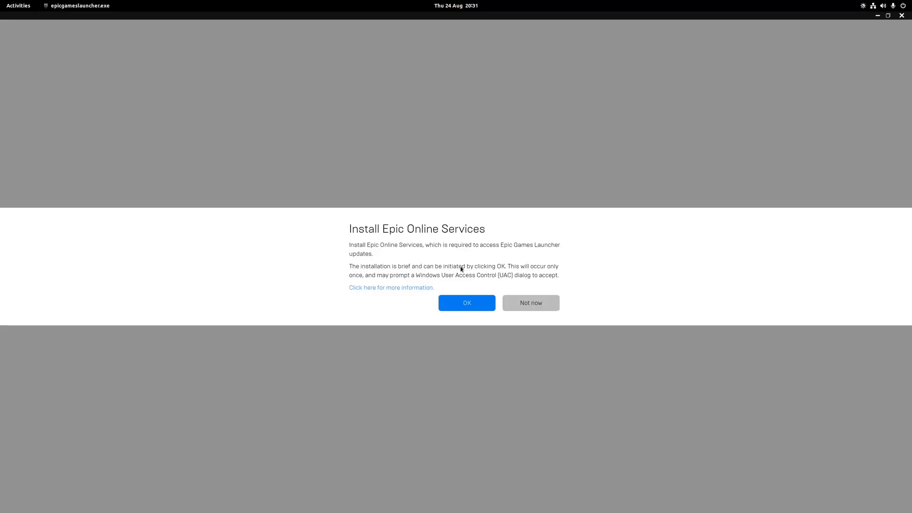
Answer the Install Epic Online Services prompt and show the Library with six owned games
{"action": "left_click", "coordinate": [466, 301]}
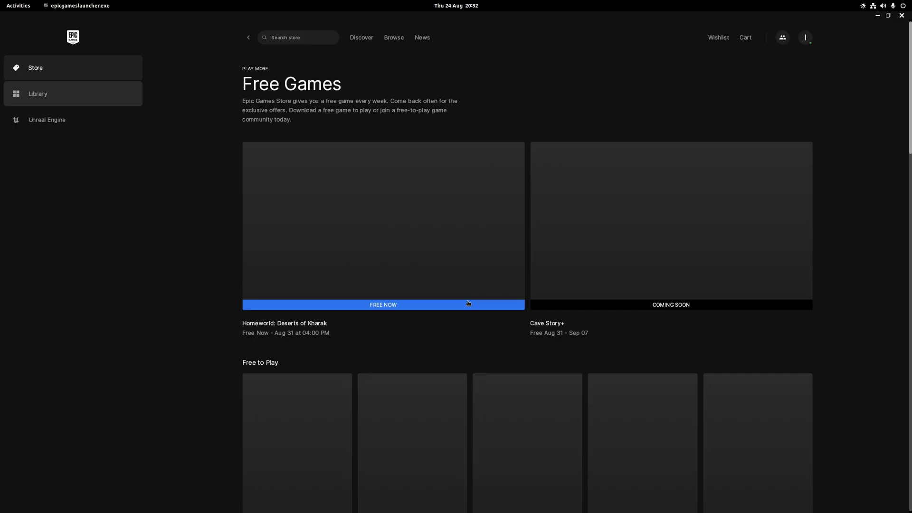
{"action": "left_click", "coordinate": [37, 94]}
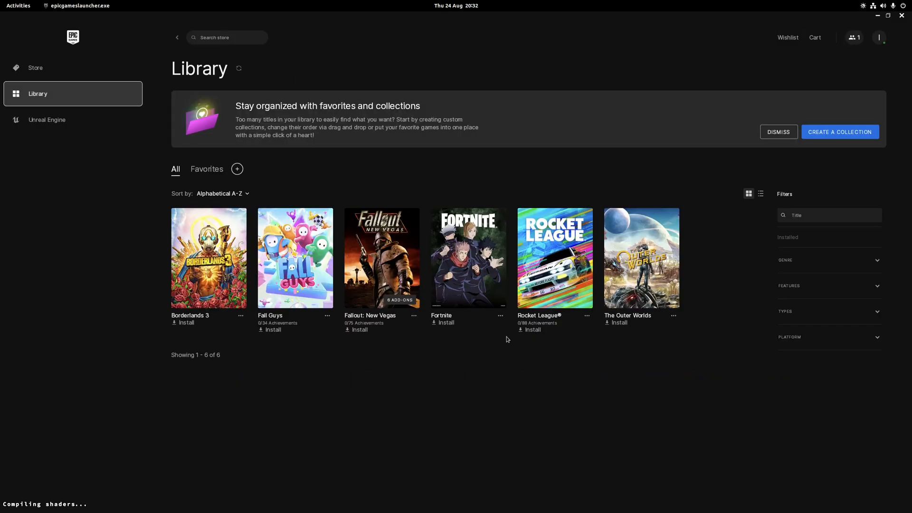